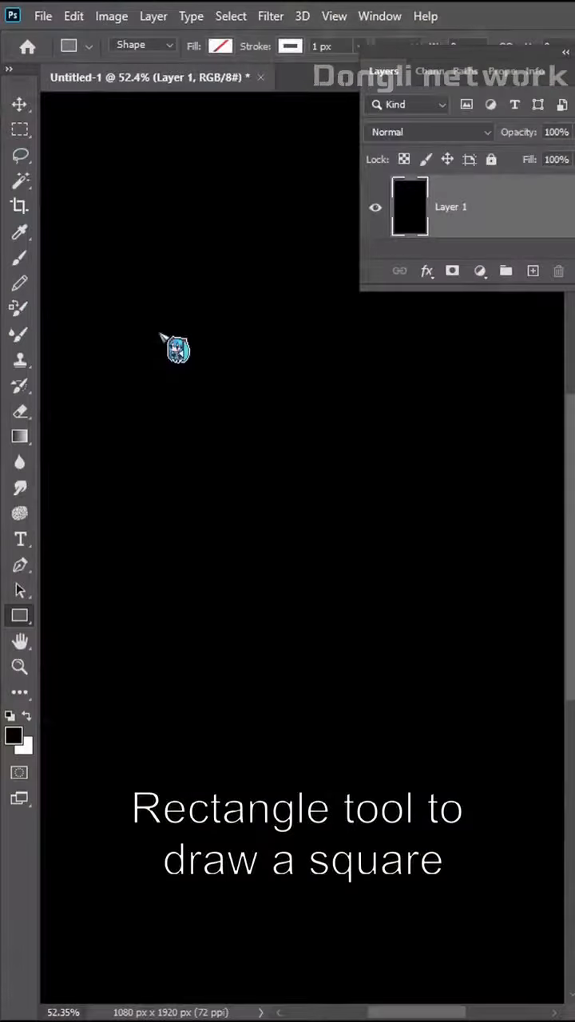
# - Draw a square outline near the centre and repeat the rotate-and-shrink transform to spiral copies inward
pyautogui.moveTo(112, 360); pyautogui.dragTo(492, 742)
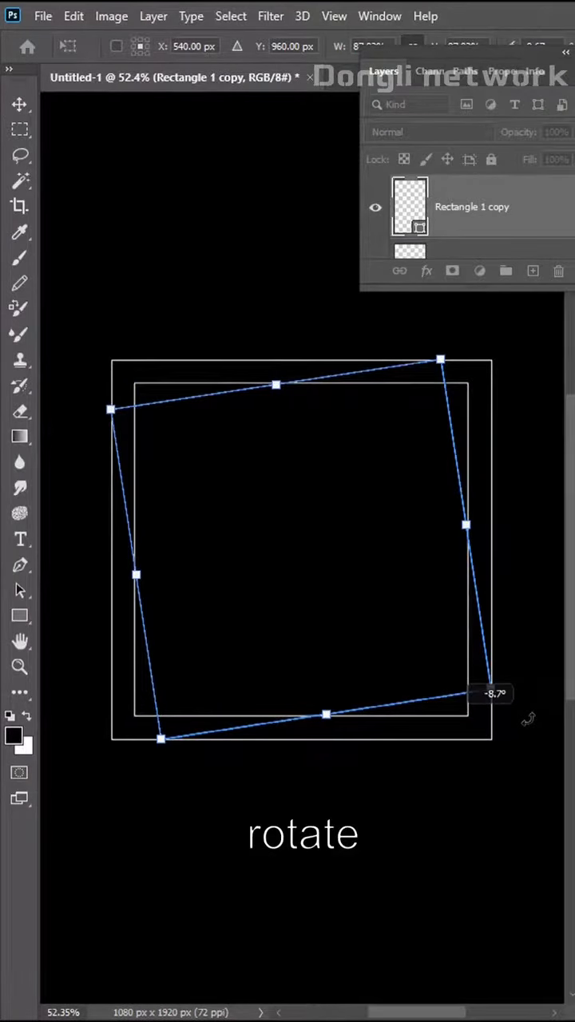
pyautogui.press('ctrl+alt+shift+t')
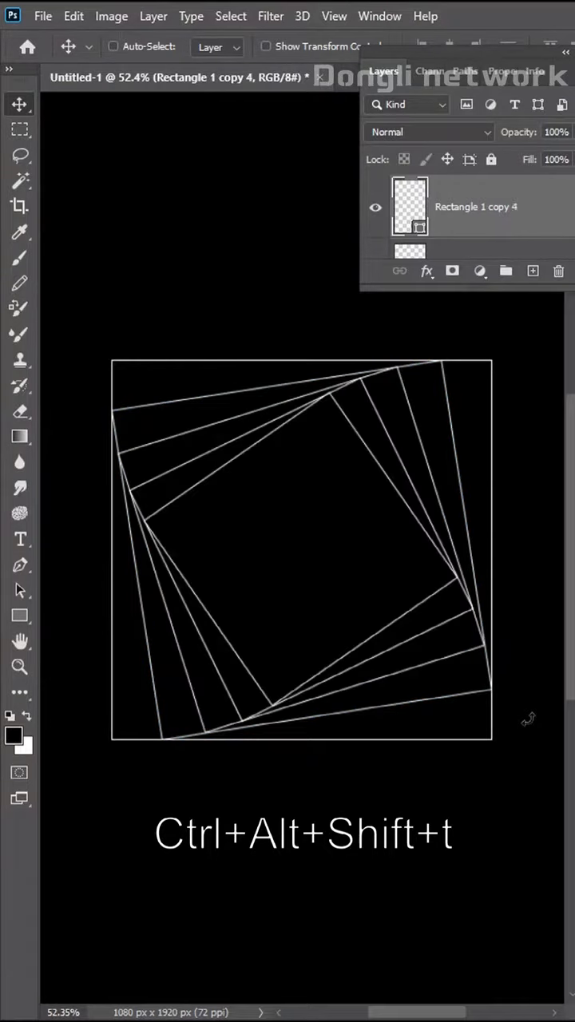
pyautogui.press('ctrl+alt+shift+t')
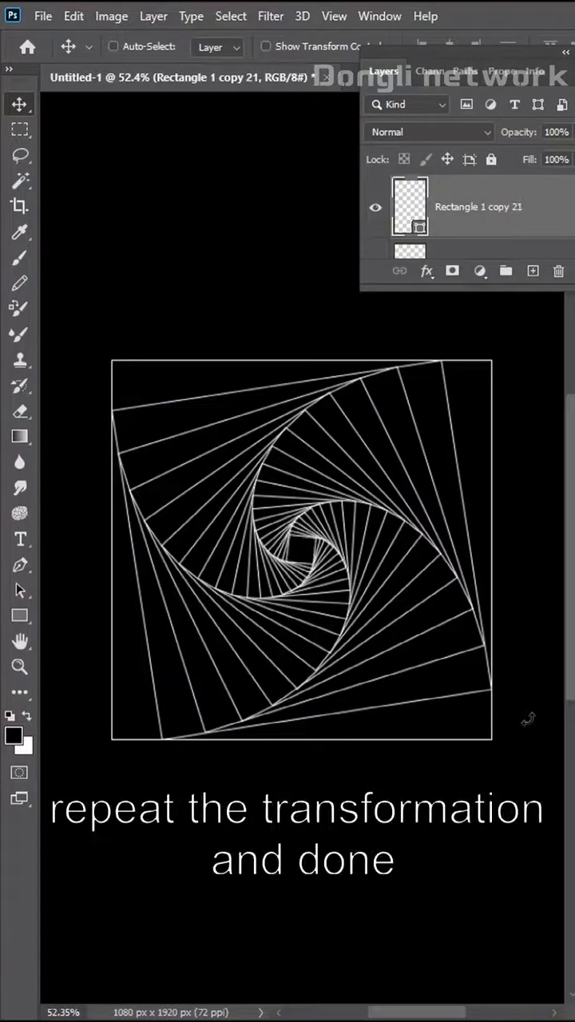